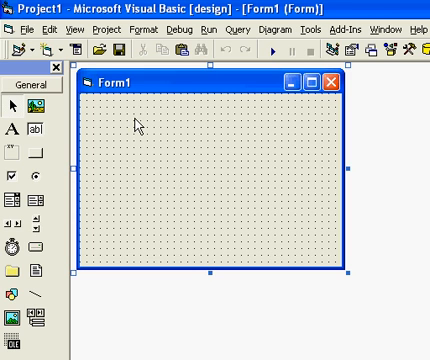
mouse_move(220, 270)
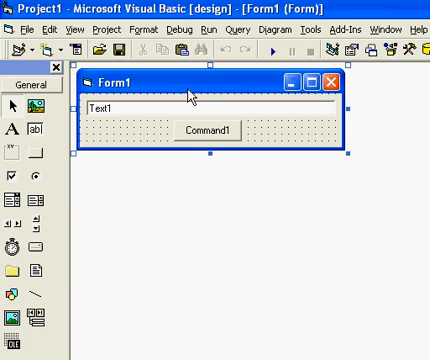
mouse_move(190, 96)
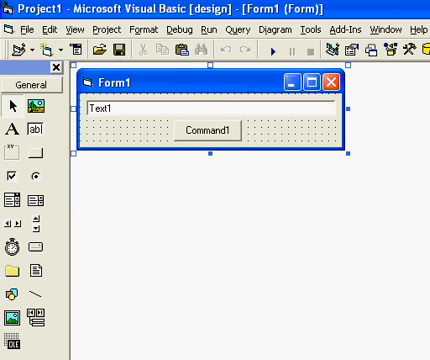
mouse_move(184, 108)
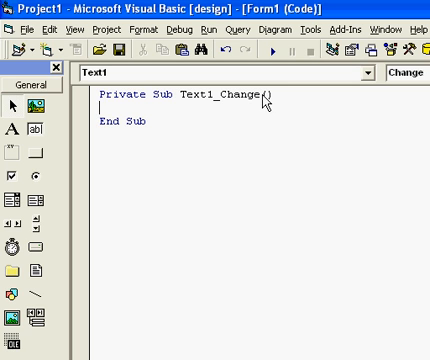
Step: Write If Text1.Text = "" Then, disable Command1, and start the Else branch
text(i)
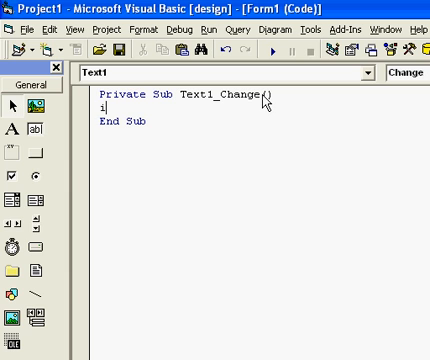
text(f text1)
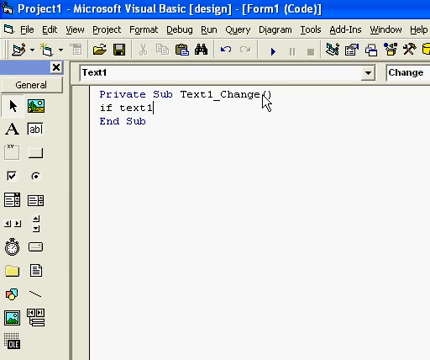
text(.Text =)
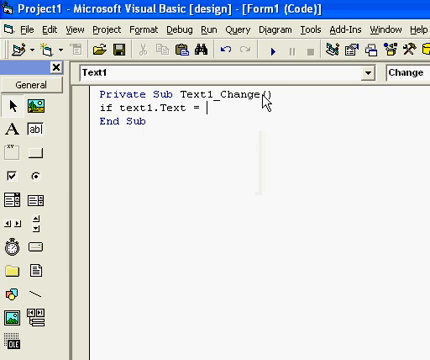
text("" t)
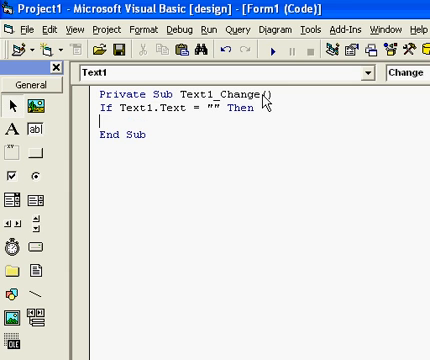
text(command1.Enabled = Fals)
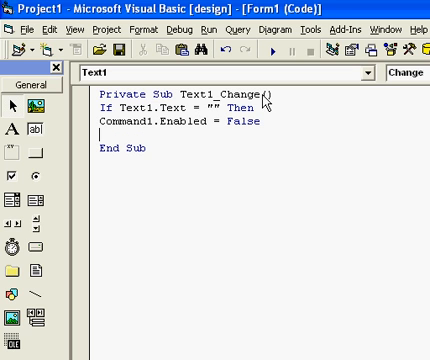
text(else)
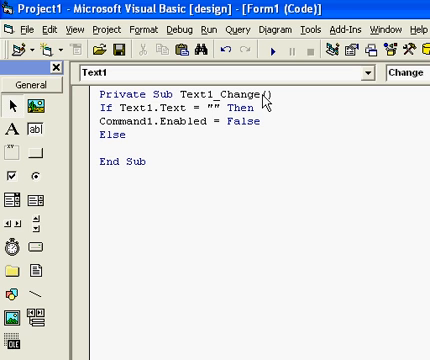
Step: Under Else, set Command1.Enabled = True and close with End If
text(command1.)
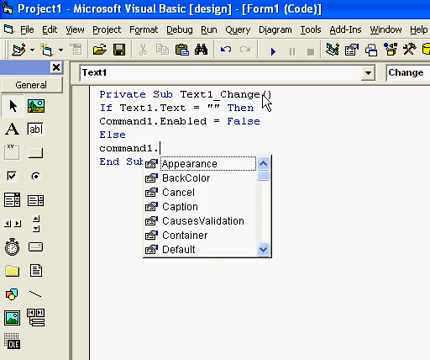
text(enab)
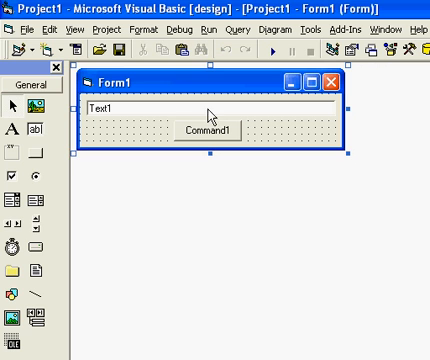
Step: Create Form_Load and set Command1.Enabled = False so the button starts disabled
click(204, 132)
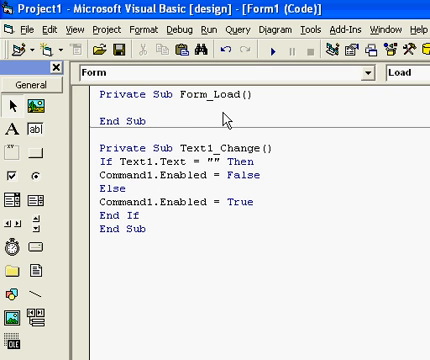
text(comman)
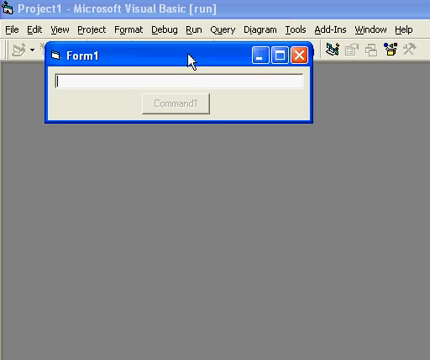
mouse_move(198, 92)
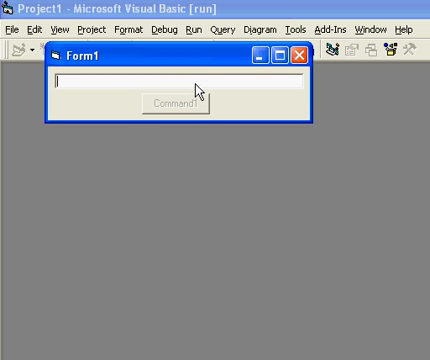